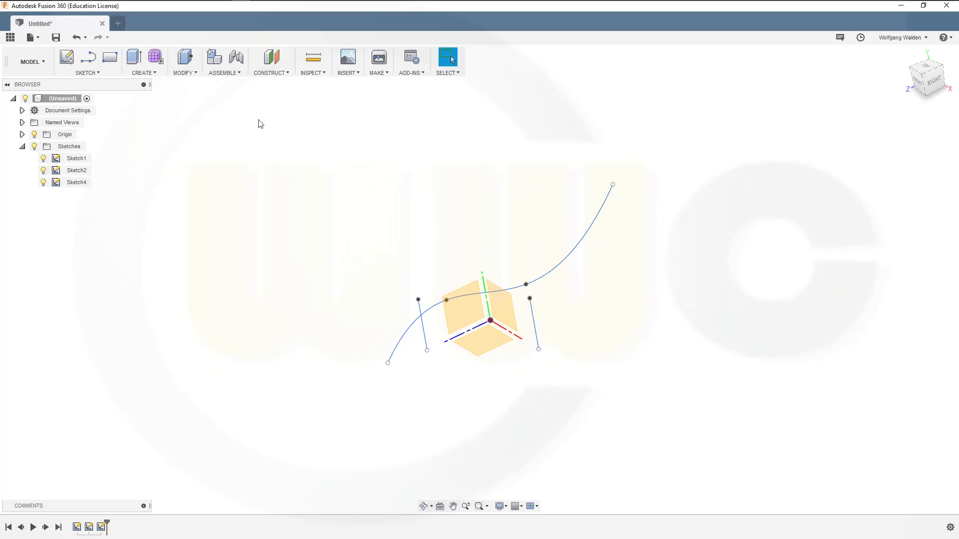
pyautogui.moveTo(281, 127)
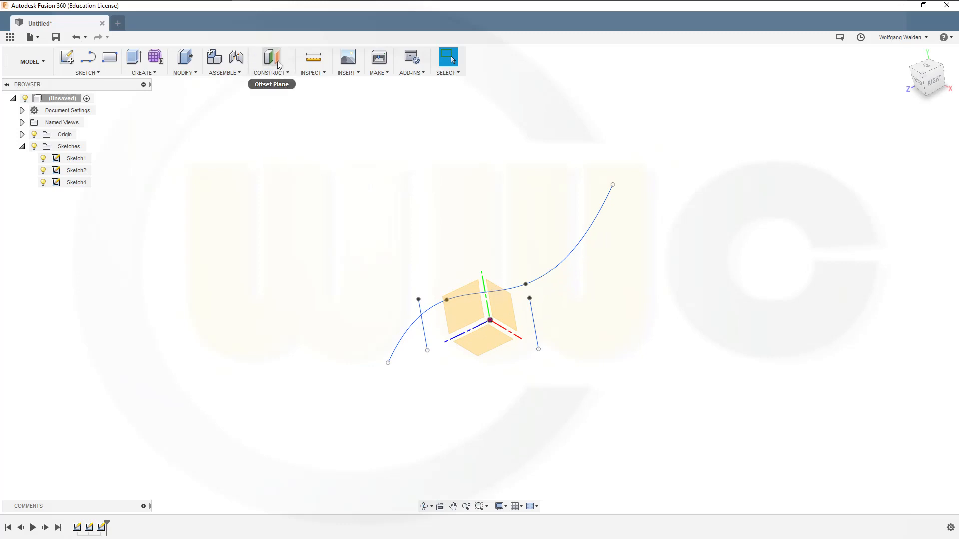
pyautogui.moveTo(277, 82)
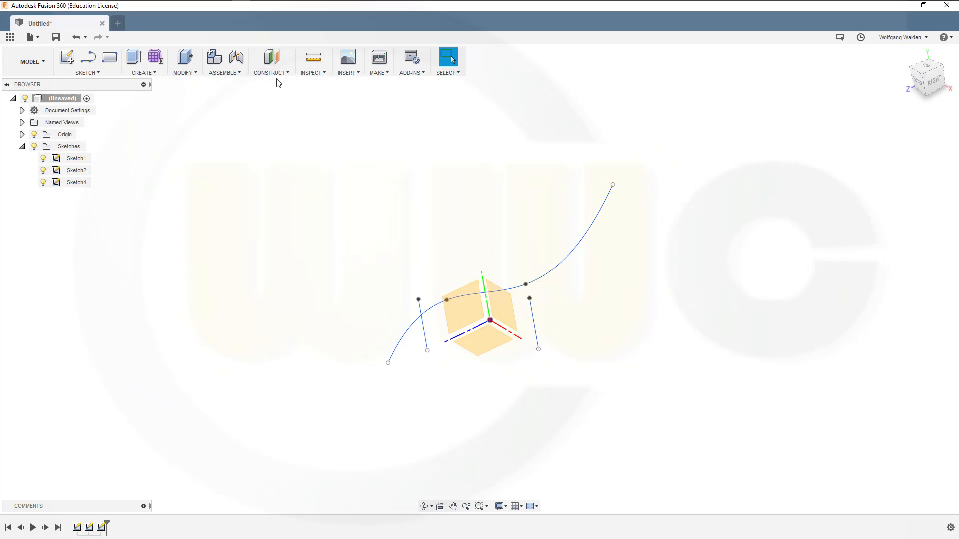
# Preview an offset plane from the YZ origin plane, then cancel it
pyautogui.click(269, 61)
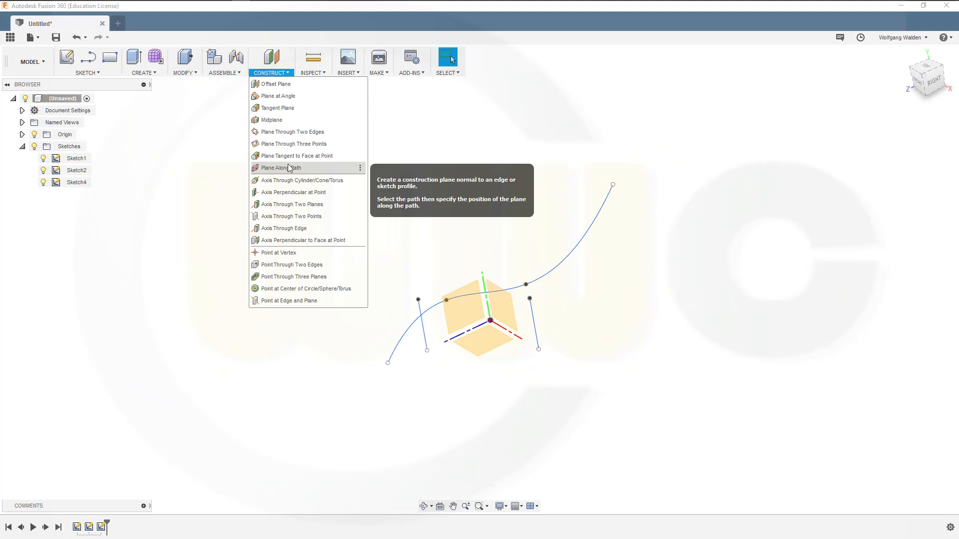
pyautogui.click(284, 92)
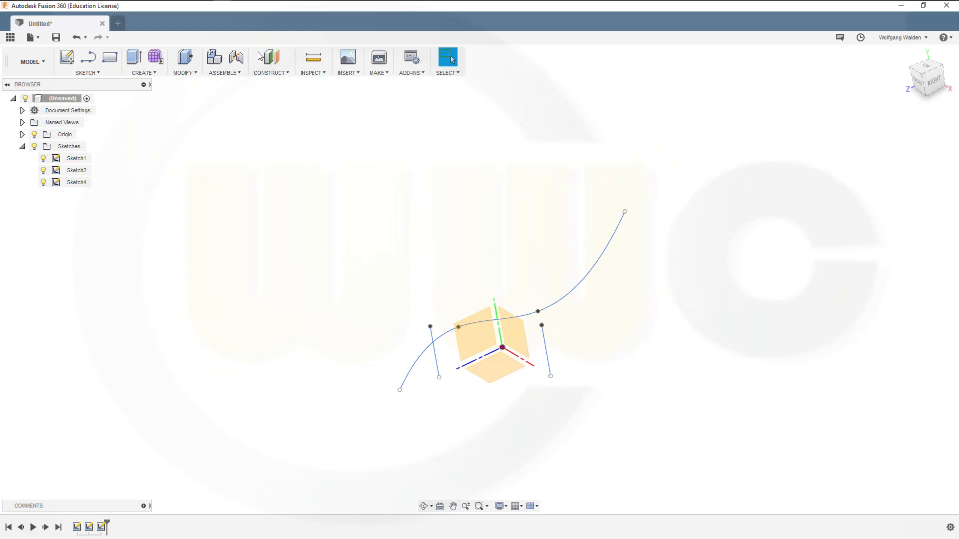
pyautogui.moveTo(282, 80)
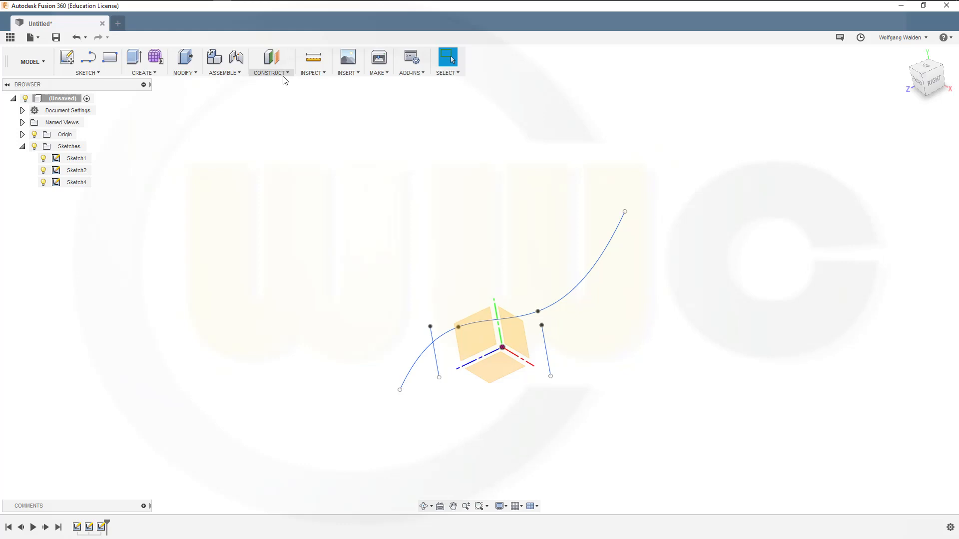
pyautogui.click(270, 57)
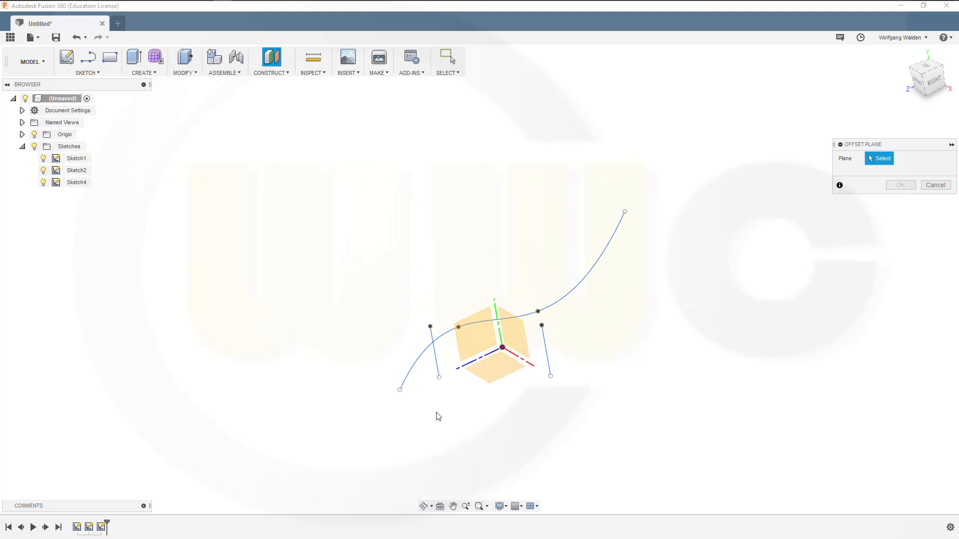
pyautogui.click(480, 340)
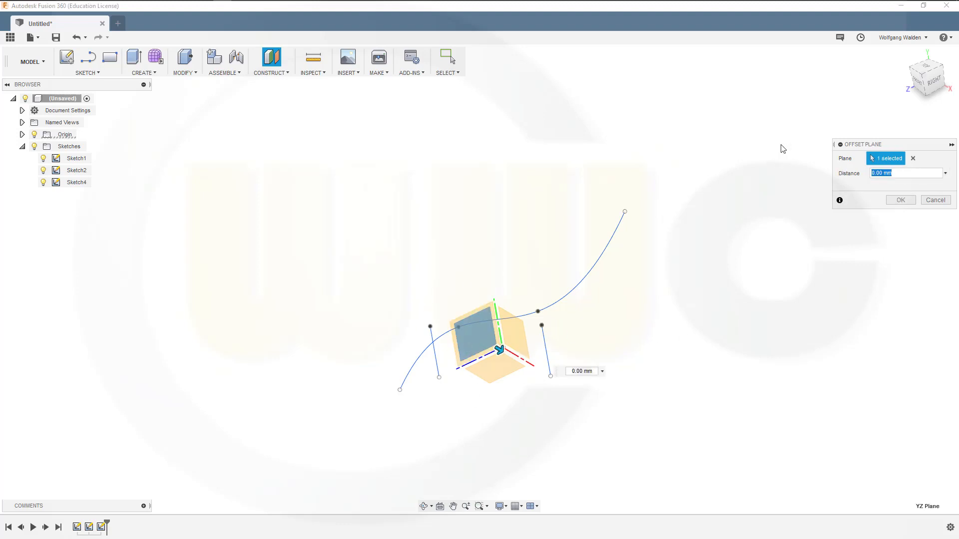
pyautogui.click(899, 200)
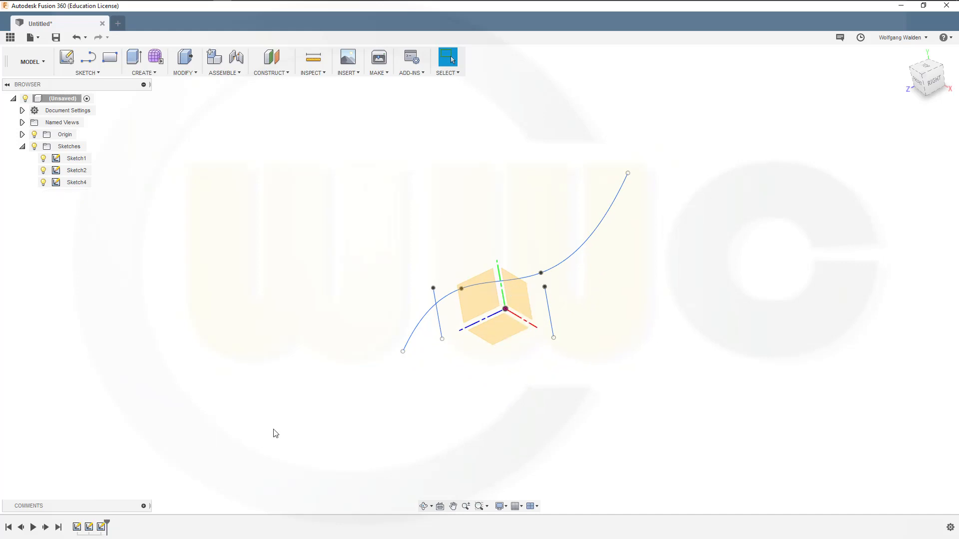
# Cancel a plane at an angle, then create a midplane and delete it
pyautogui.click(271, 62)
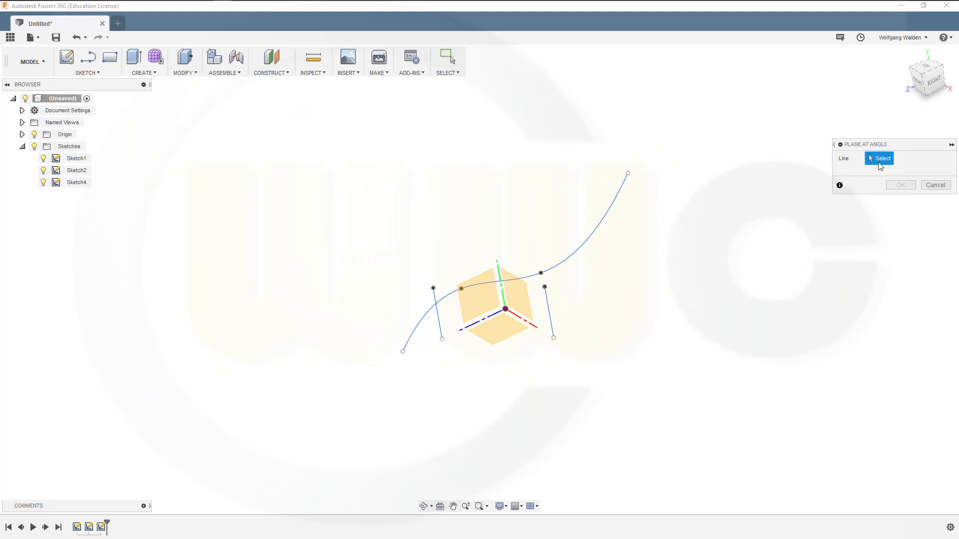
pyautogui.moveTo(501, 297)
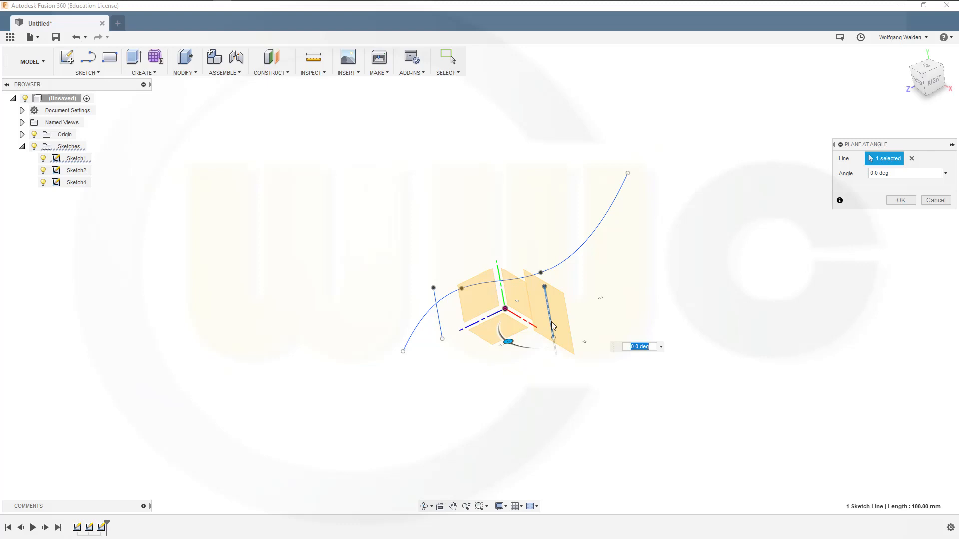
pyautogui.moveTo(874, 197)
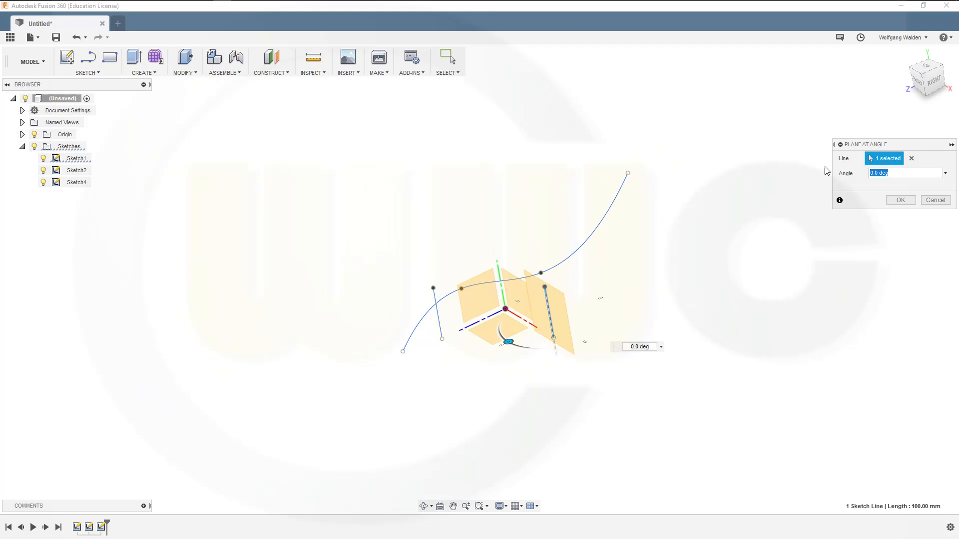
pyautogui.click(900, 199)
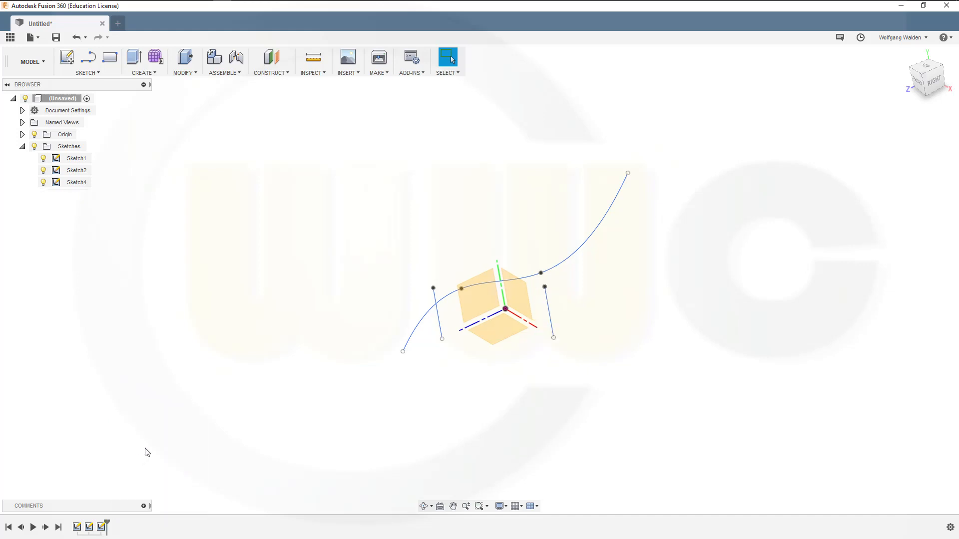
pyautogui.click(270, 62)
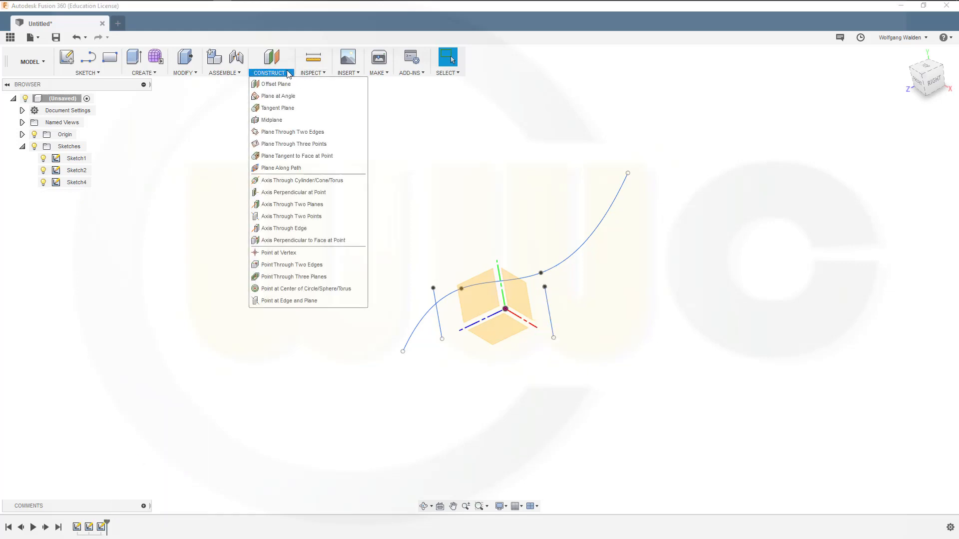
pyautogui.moveTo(278, 108)
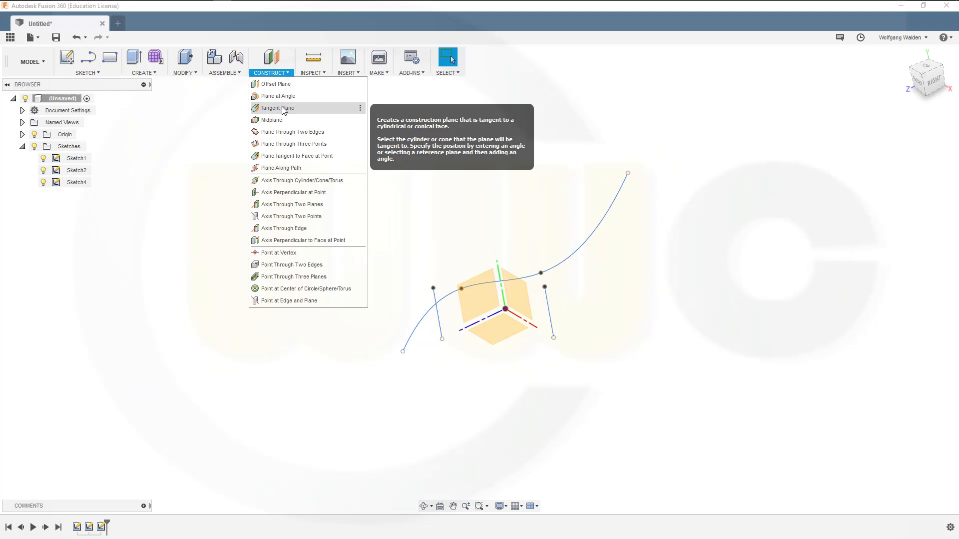
pyautogui.moveTo(284, 113)
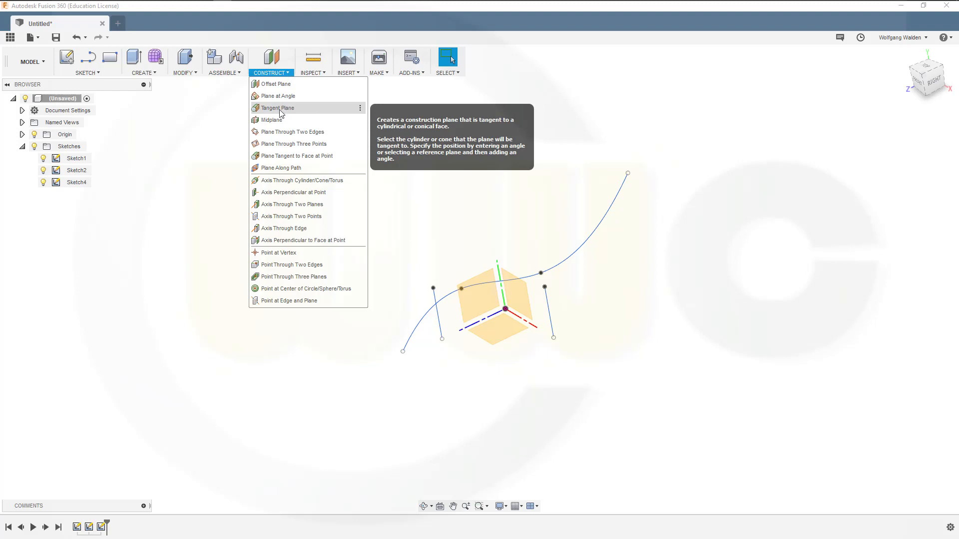
pyautogui.click(271, 120)
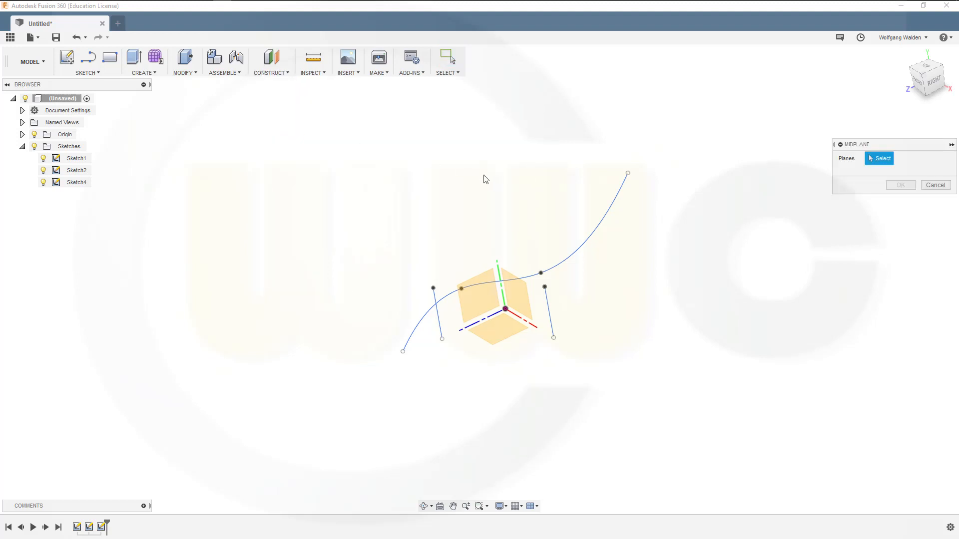
pyautogui.moveTo(439, 322)
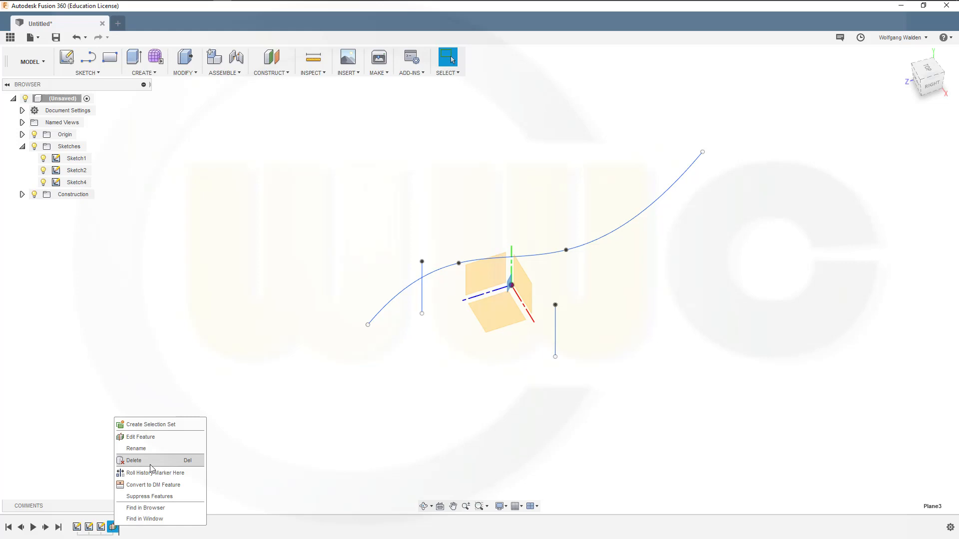
pyautogui.click(134, 460)
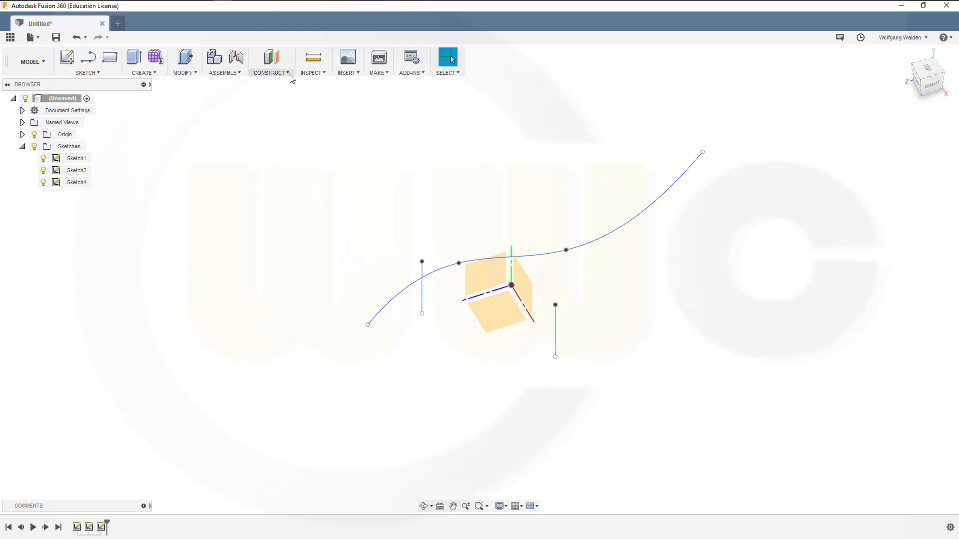
# Start a plane through two edges, picking the left sketch line first
pyautogui.click(269, 61)
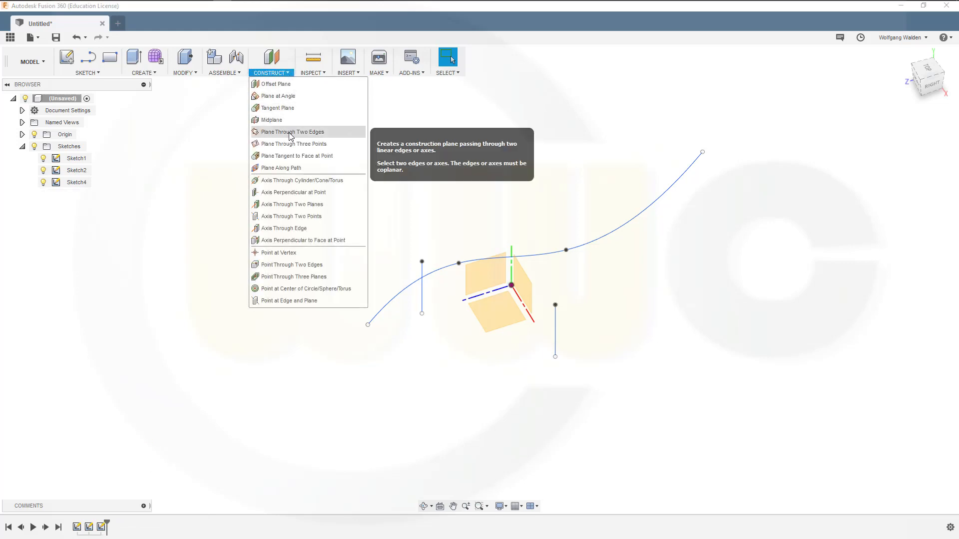
pyautogui.click(292, 131)
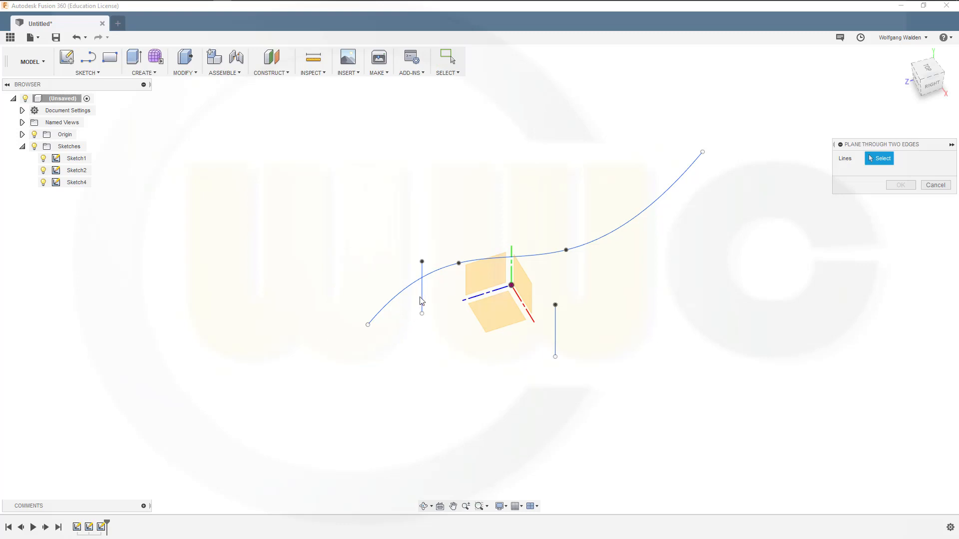
pyautogui.click(420, 284)
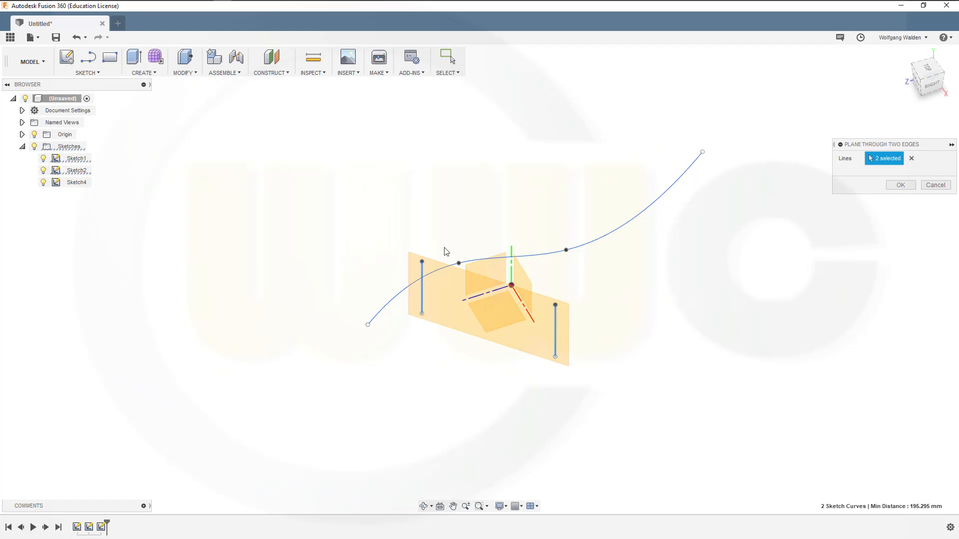
pyautogui.moveTo(319, 219)
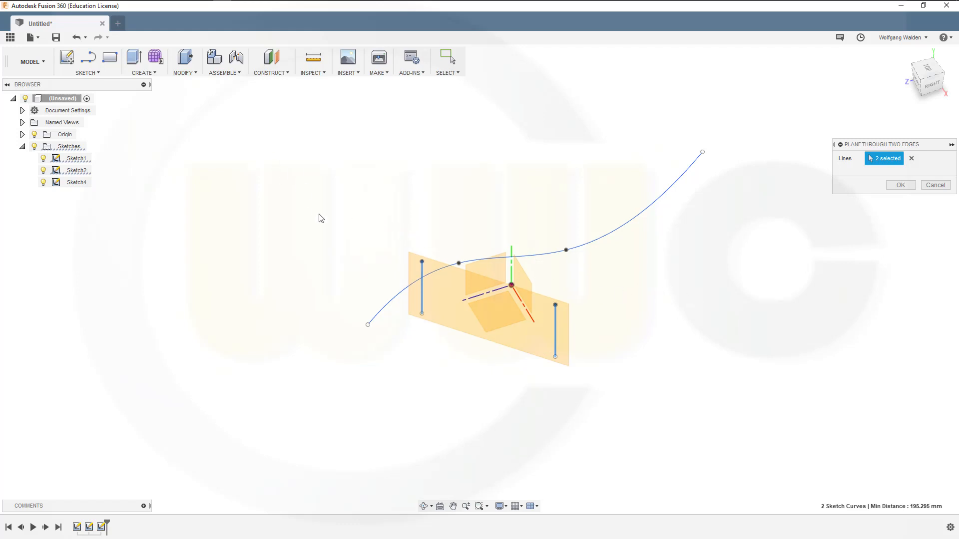
pyautogui.moveTo(763, 245)
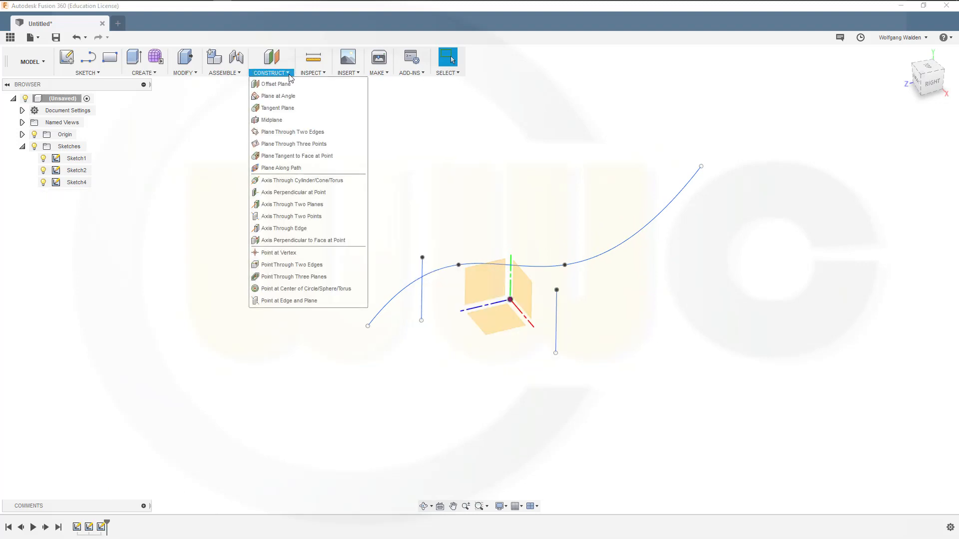
pyautogui.moveTo(272, 84)
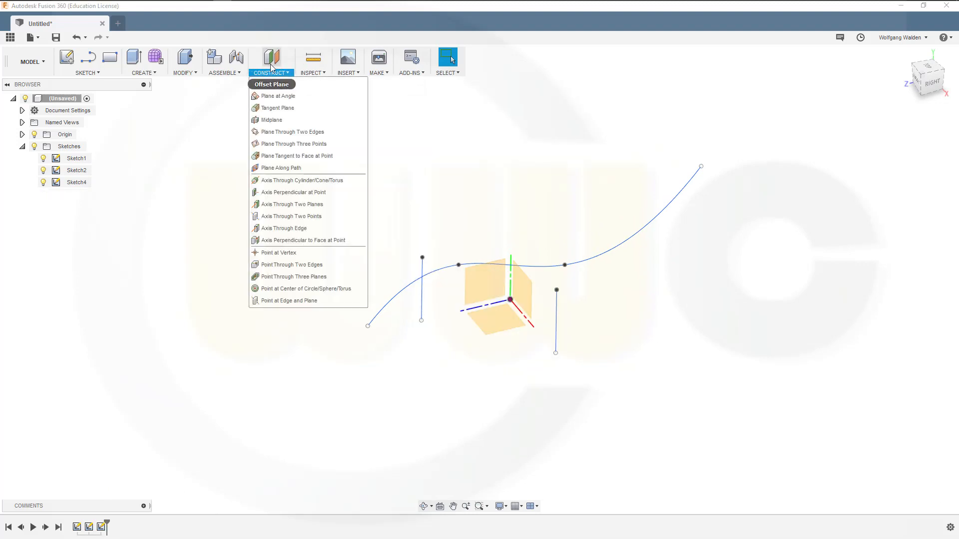
pyautogui.moveTo(293, 144)
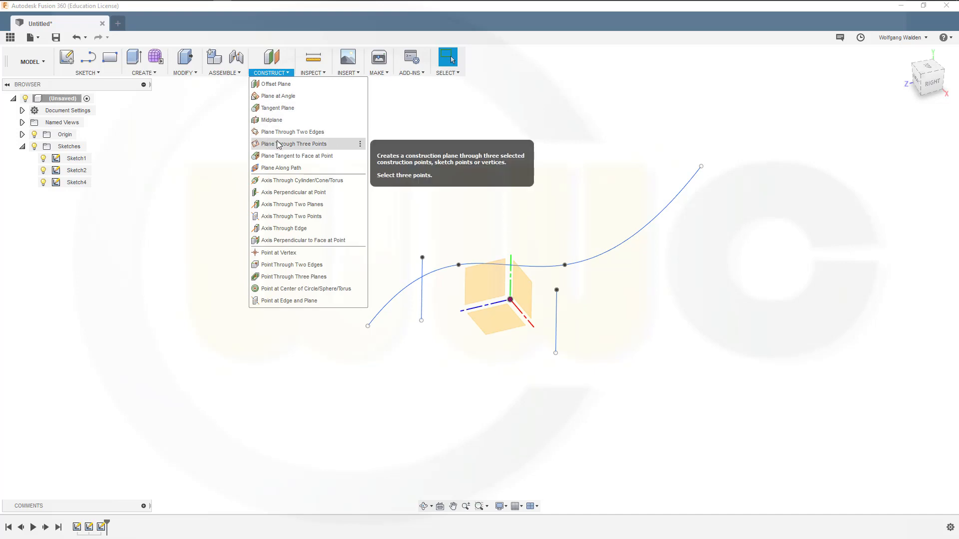
# Preview a three-point plane from the left line's top end and a spline point, then cancel
pyautogui.click(294, 143)
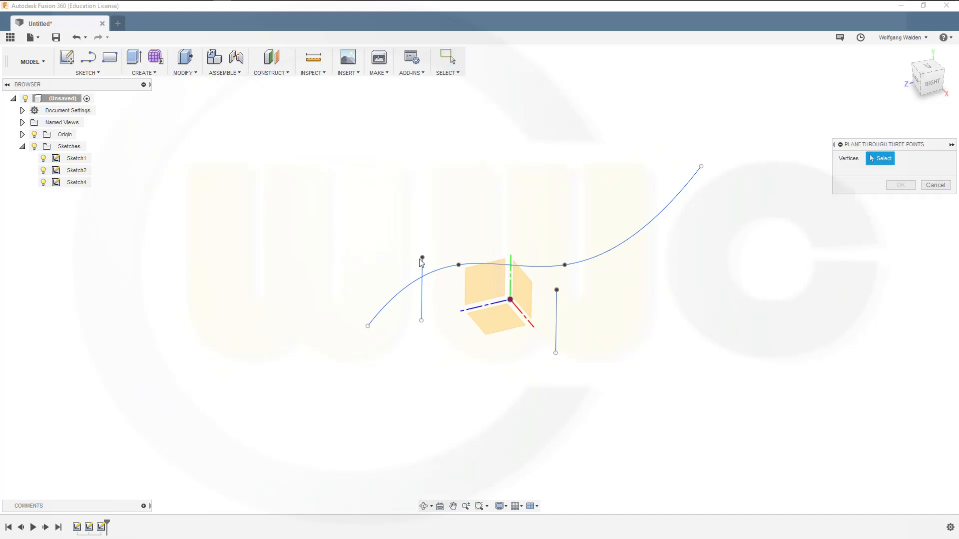
pyautogui.click(563, 267)
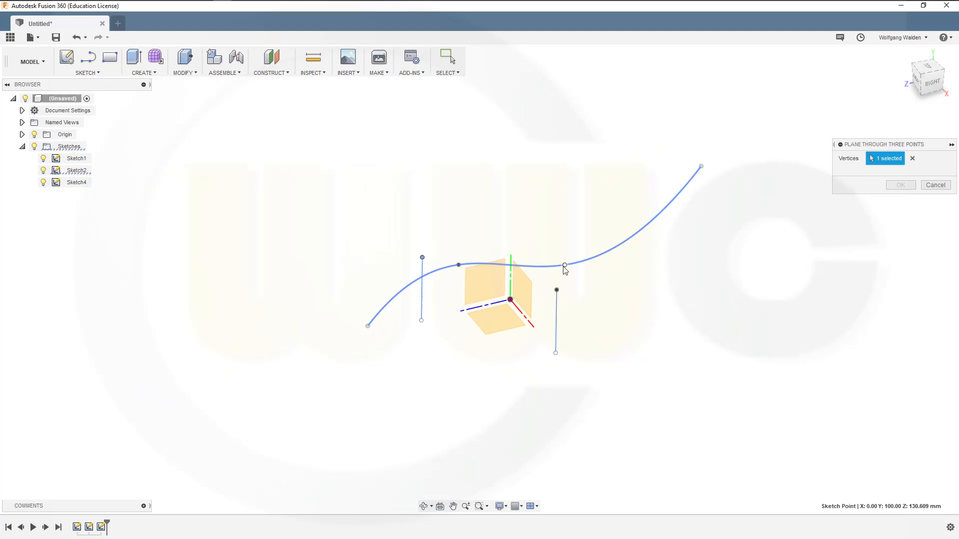
pyautogui.click(555, 353)
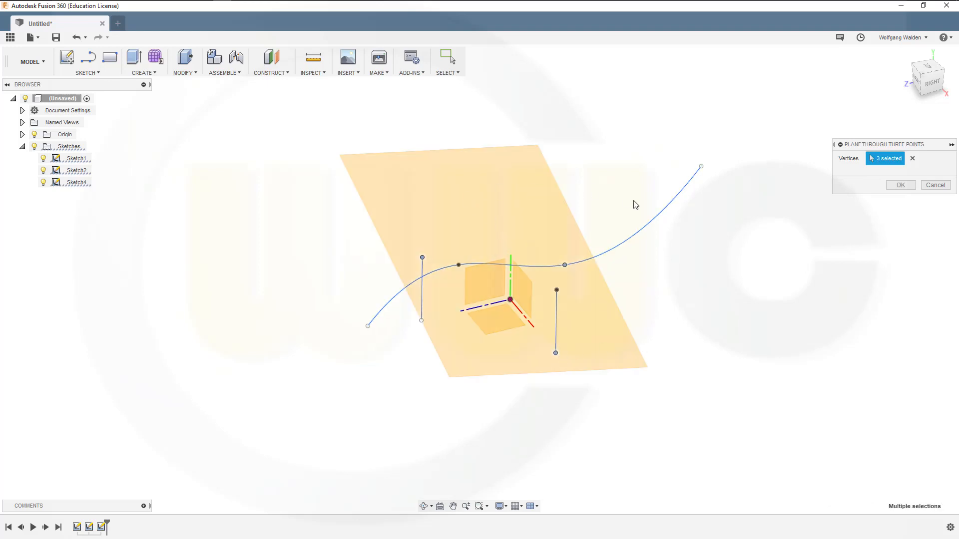
pyautogui.click(935, 185)
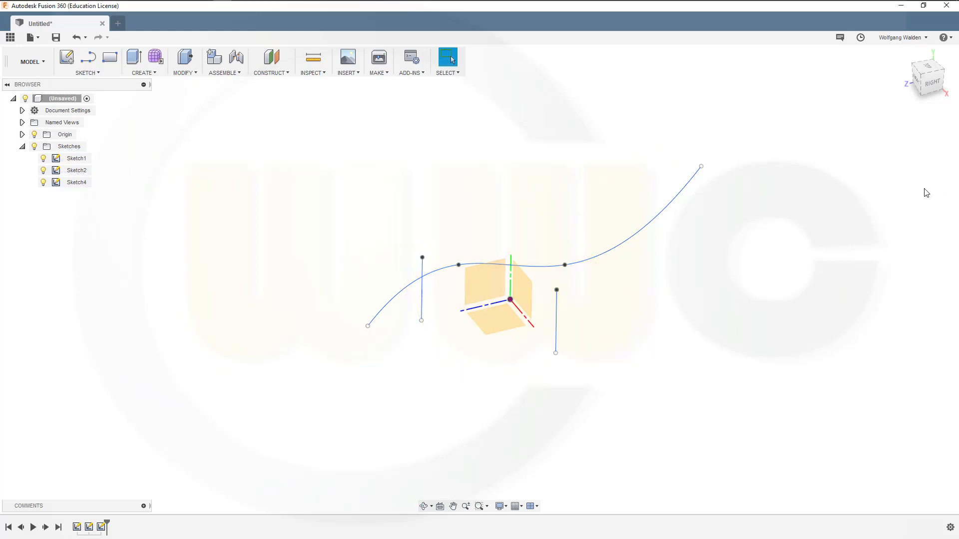
pyautogui.click(271, 61)
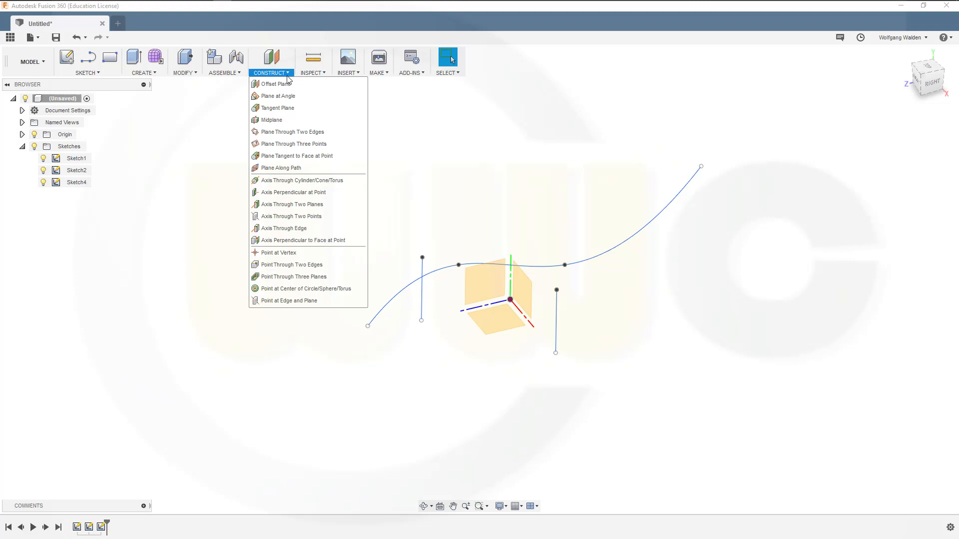
pyautogui.moveTo(270, 120)
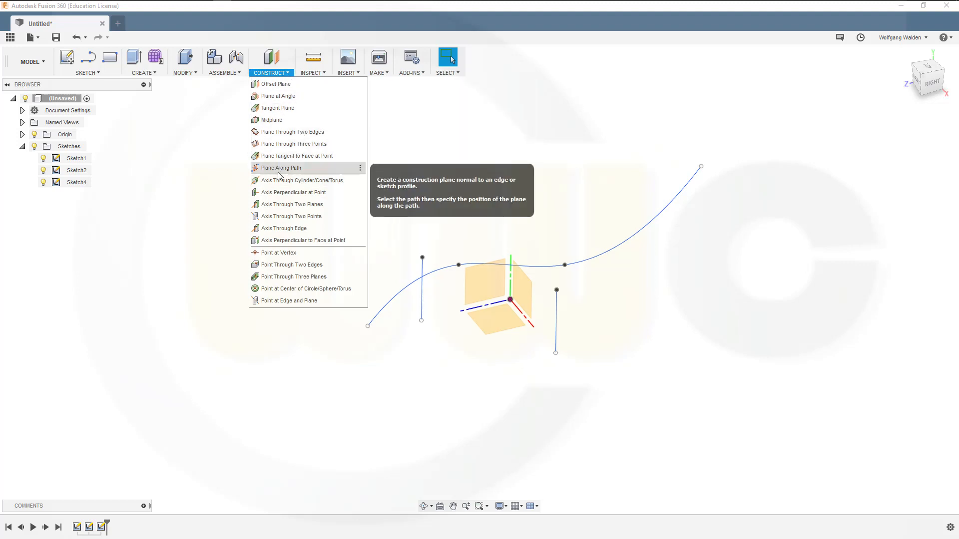
# Place a plane along the spline path and move it to the spline's far end
pyautogui.click(279, 168)
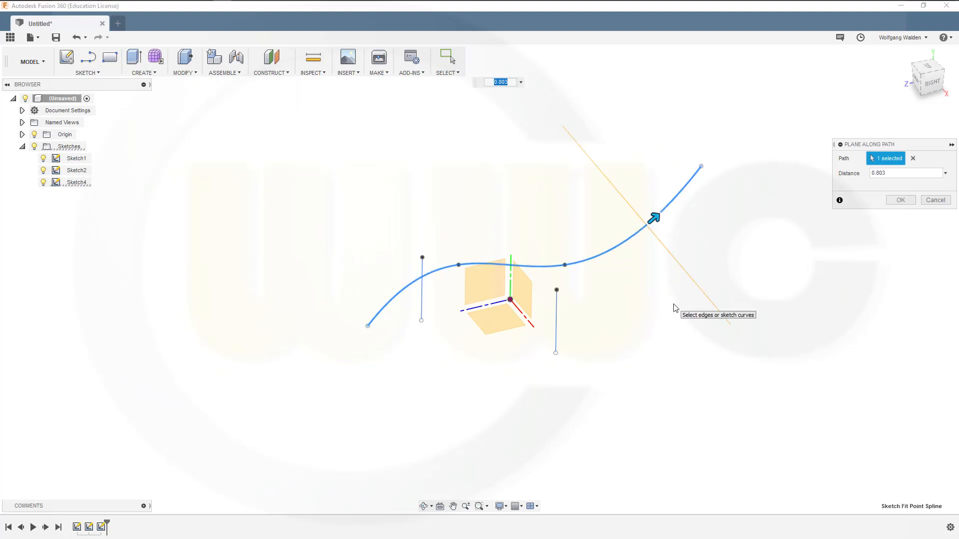
pyautogui.moveTo(702, 169)
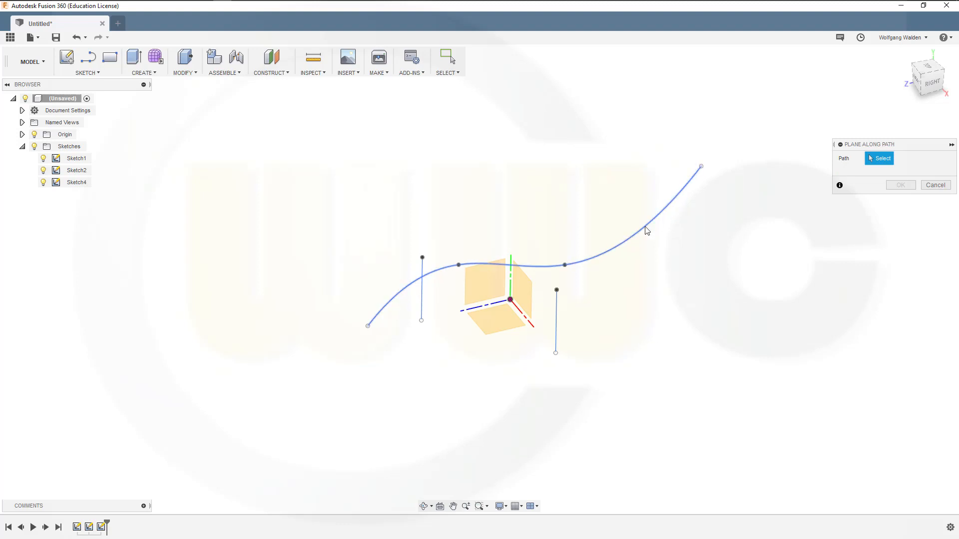
pyautogui.moveTo(623, 246)
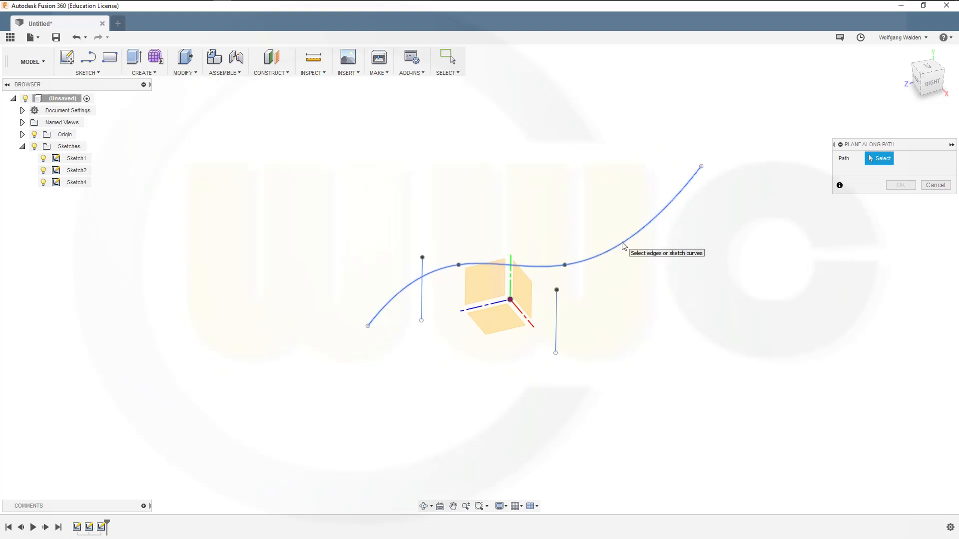
pyautogui.click(624, 238)
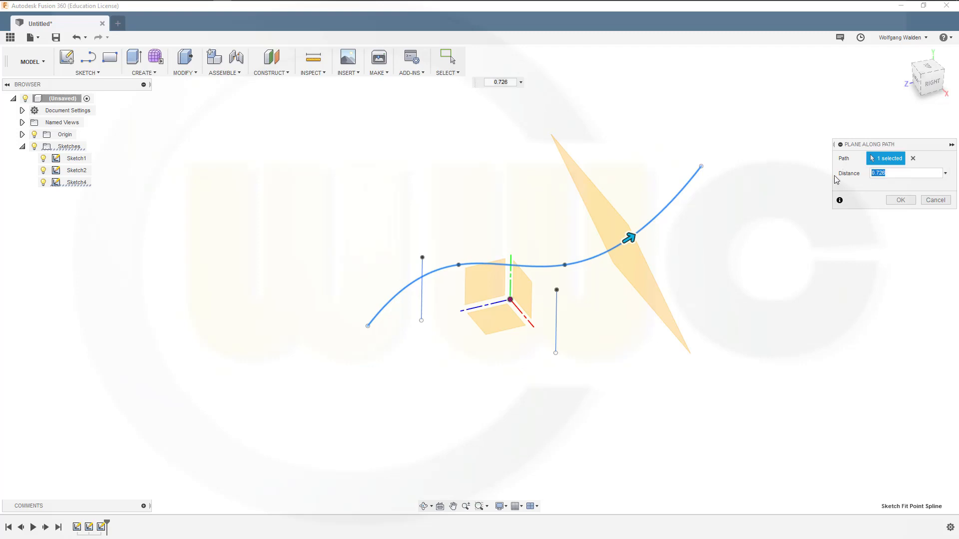
pyautogui.moveTo(845, 196)
pyautogui.write('0')
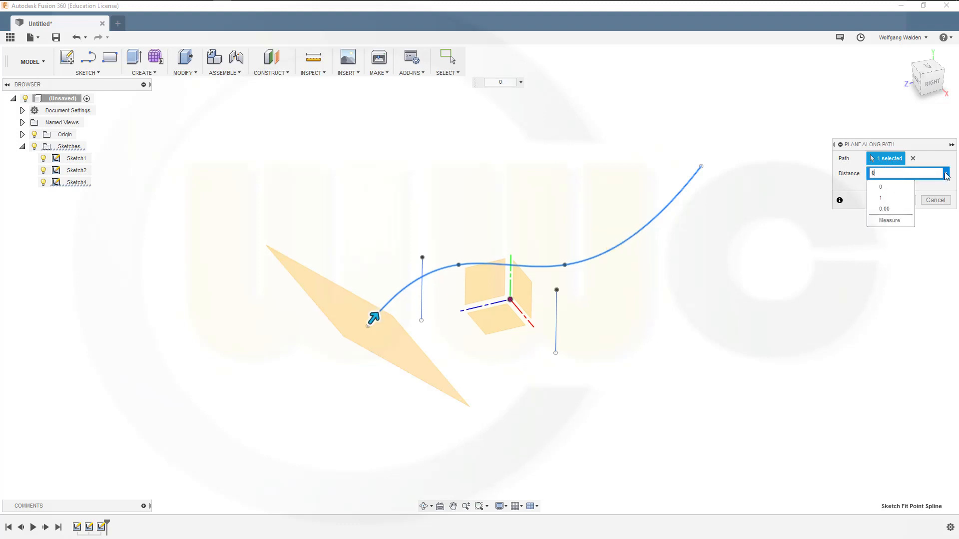
pyautogui.click(880, 198)
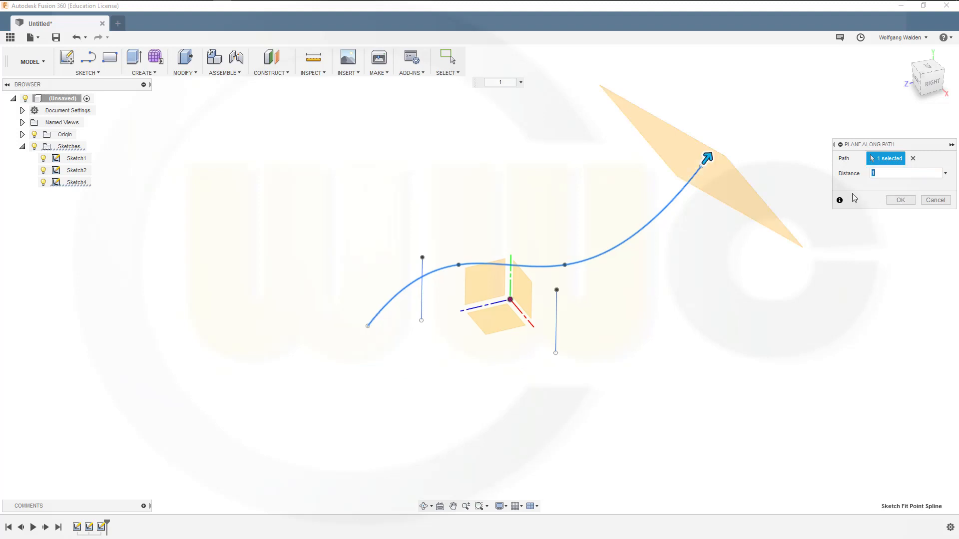
pyautogui.moveTo(837, 207)
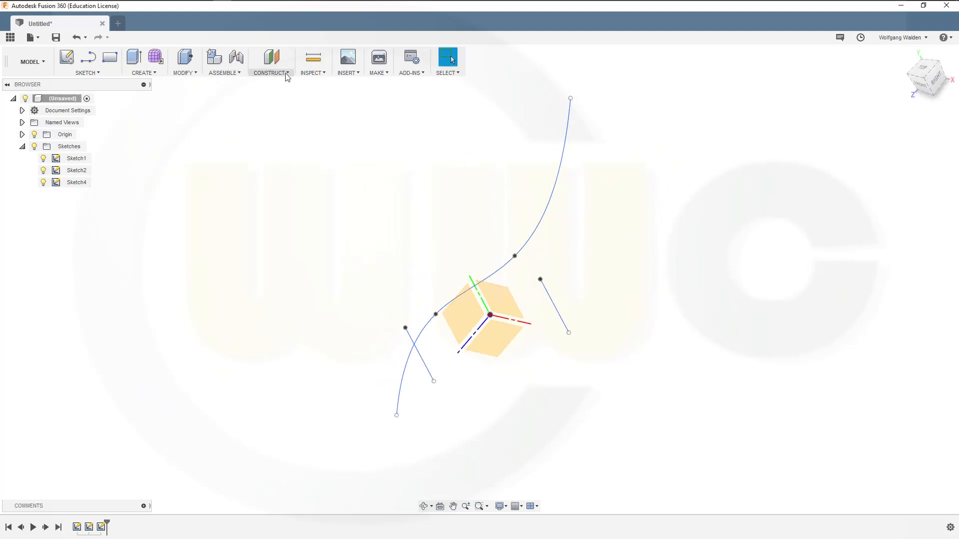
pyautogui.click(271, 61)
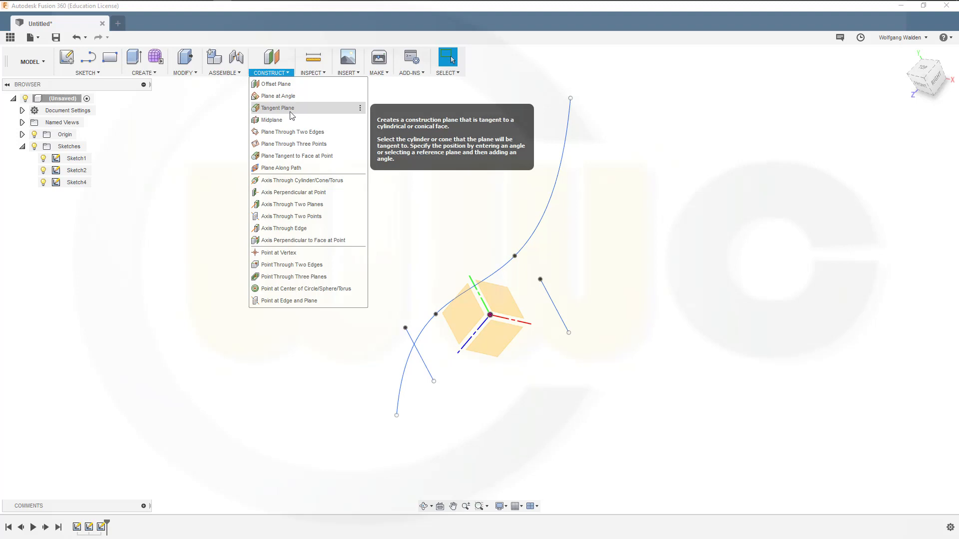
pyautogui.moveTo(437, 181)
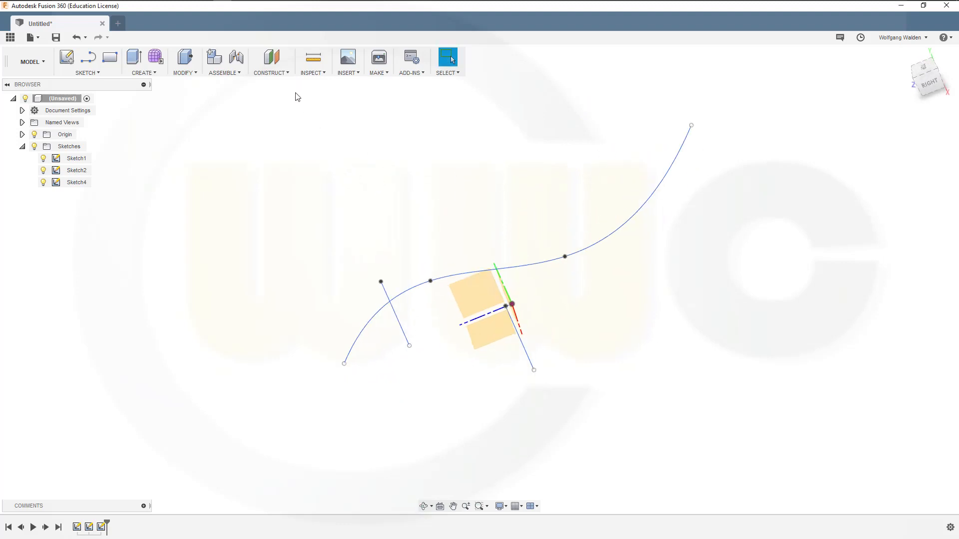
pyautogui.click(271, 62)
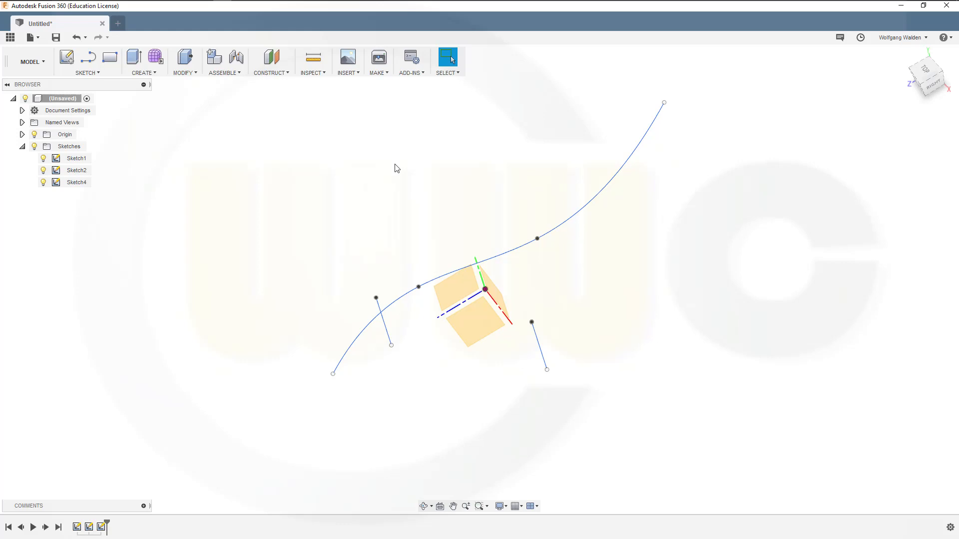
pyautogui.moveTo(396, 166)
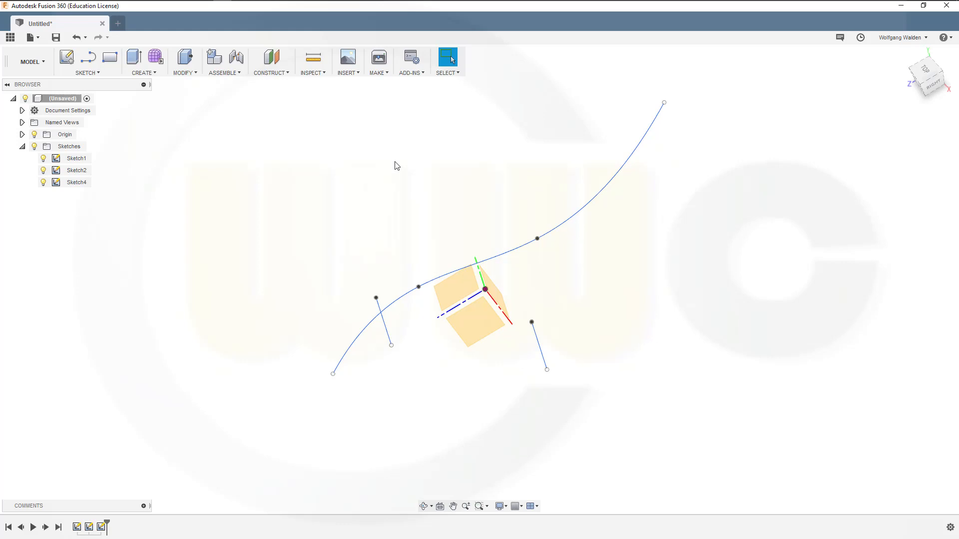